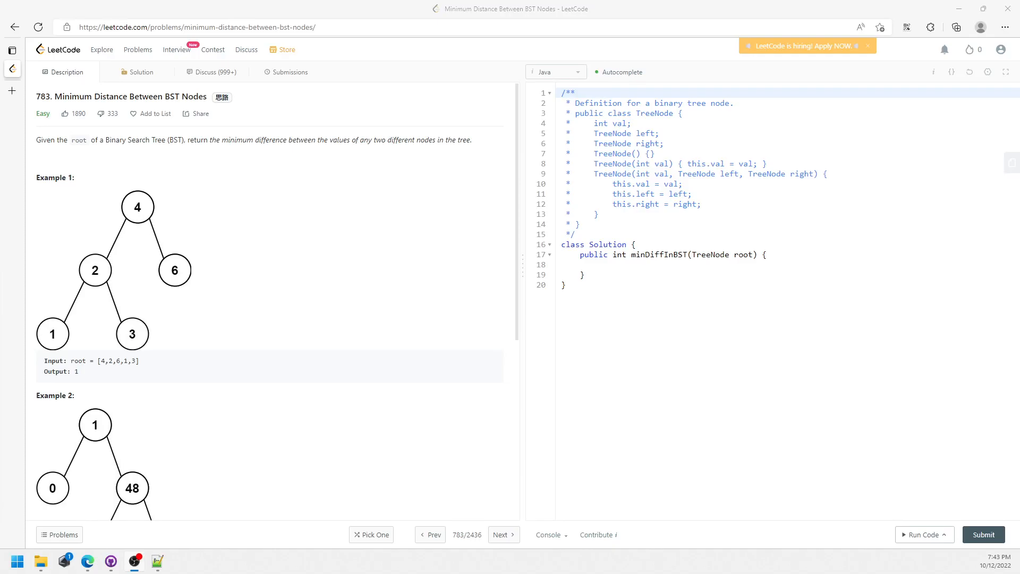
mouse_move(294, 259)
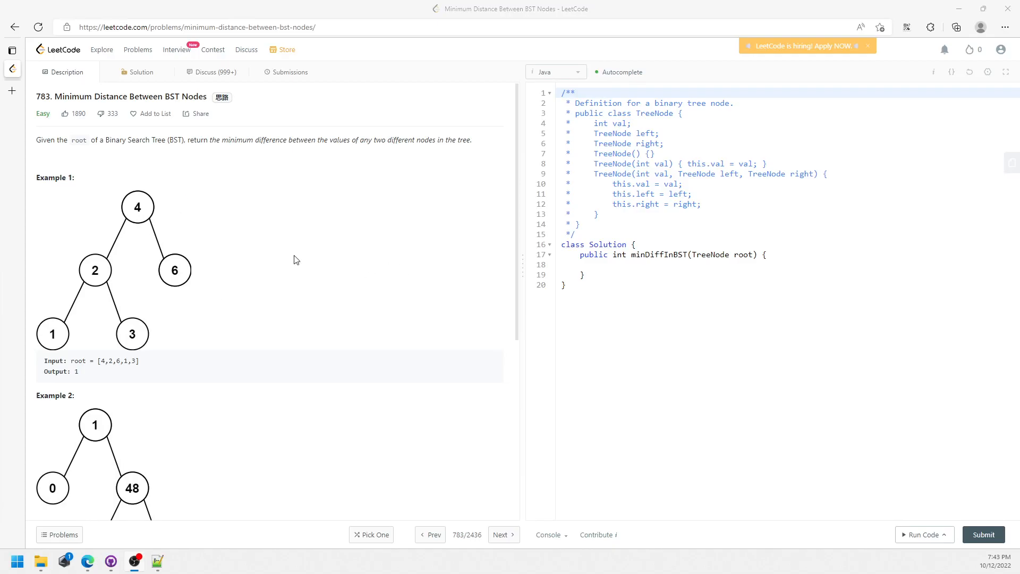
mouse_move(128, 152)
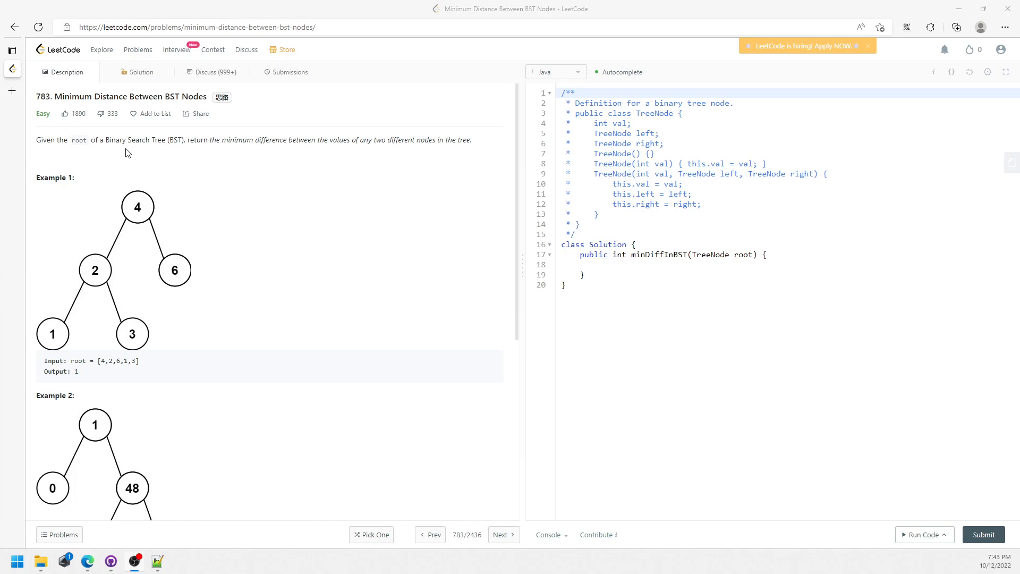
mouse_move(302, 139)
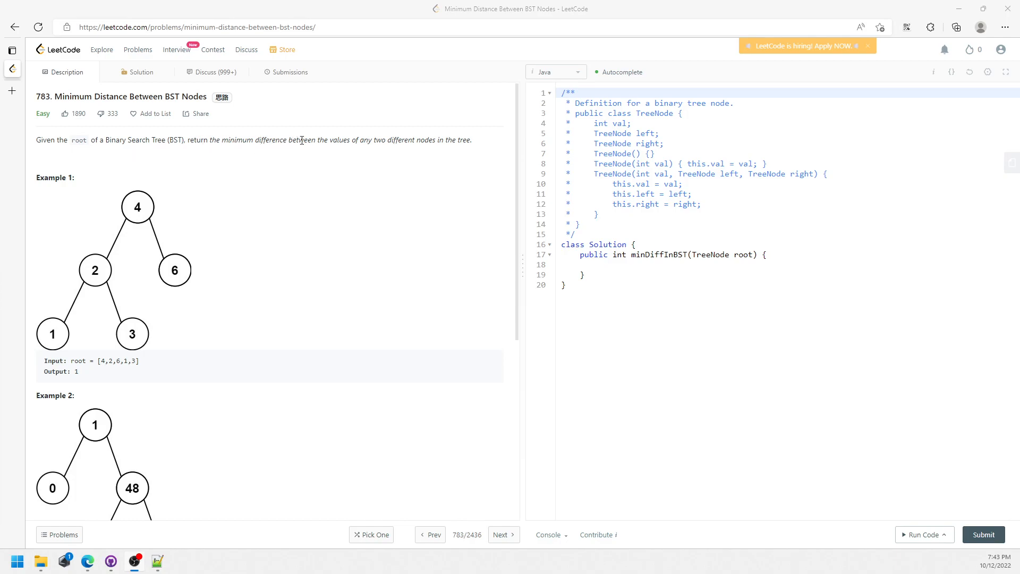
mouse_move(422, 154)
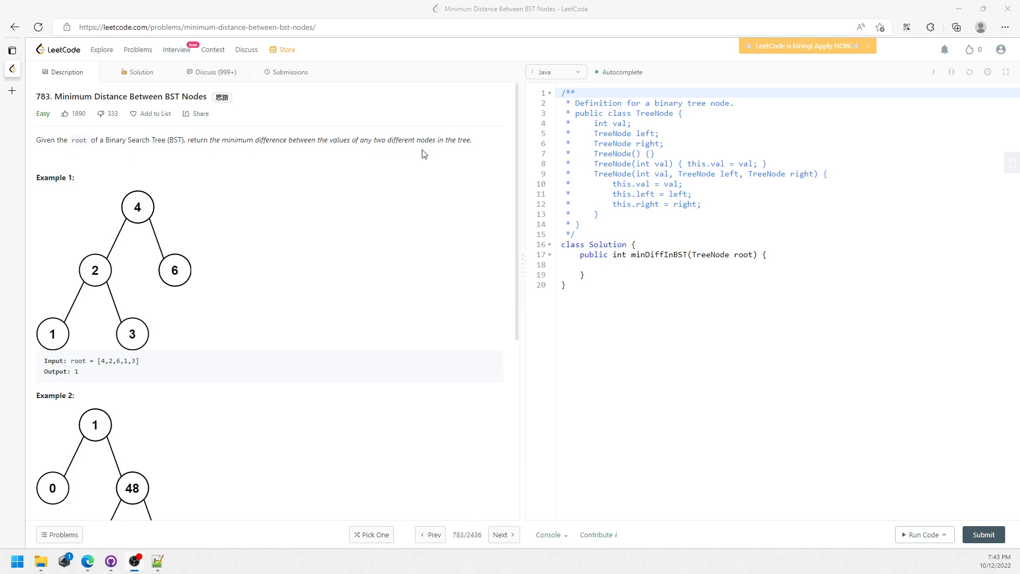
mouse_move(227, 222)
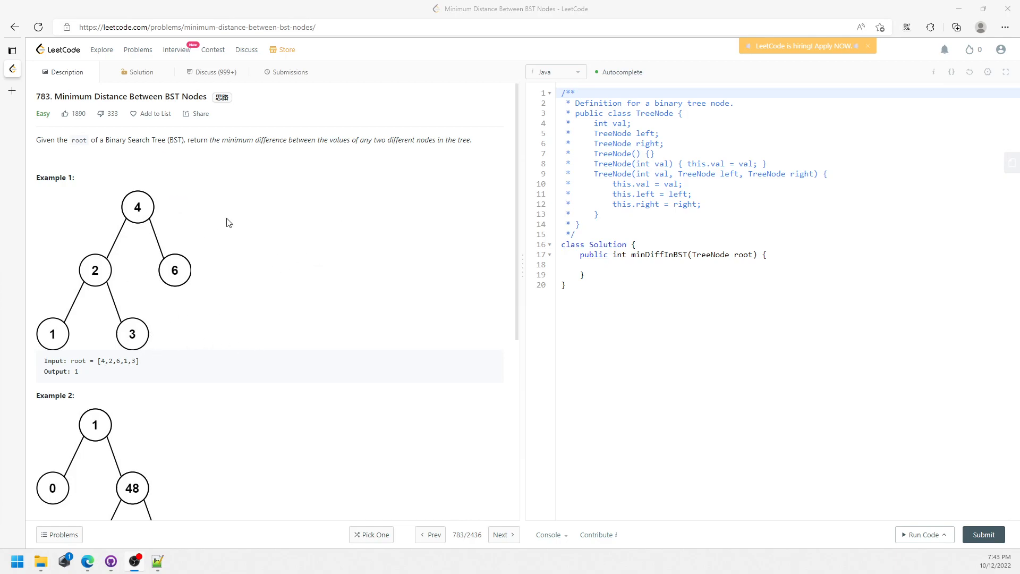
mouse_move(105, 259)
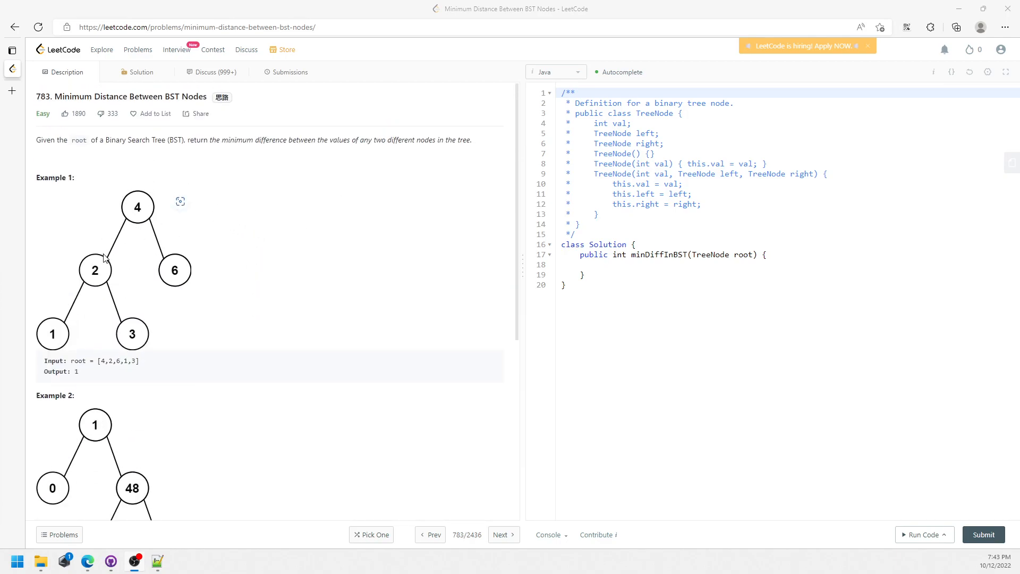
mouse_move(129, 273)
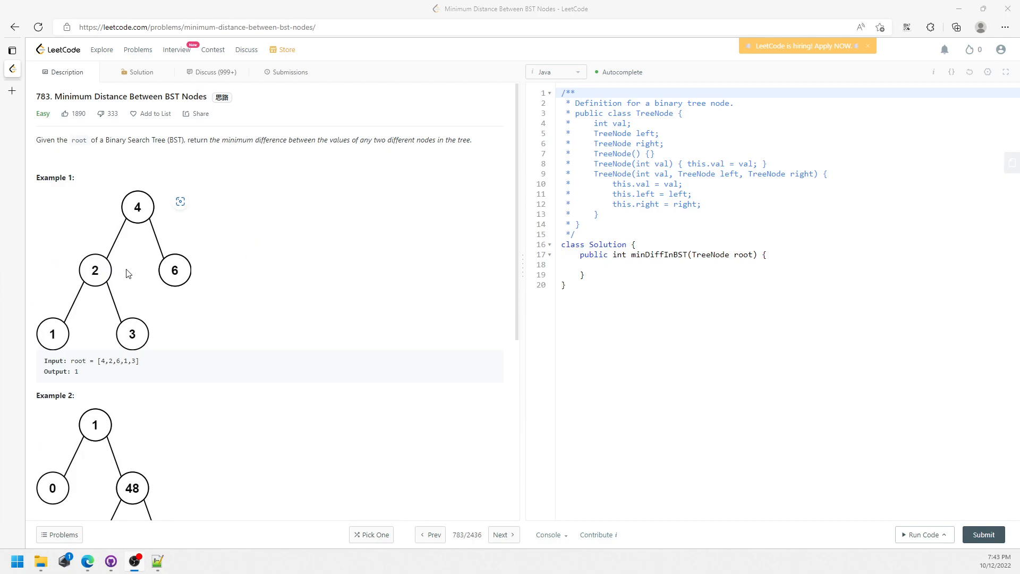
mouse_move(78, 327)
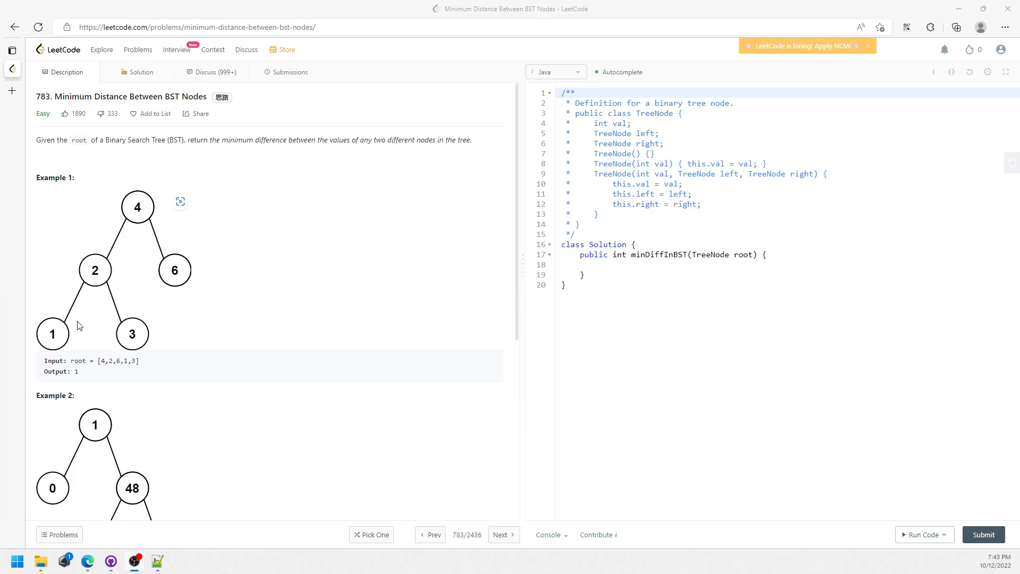
mouse_move(130, 255)
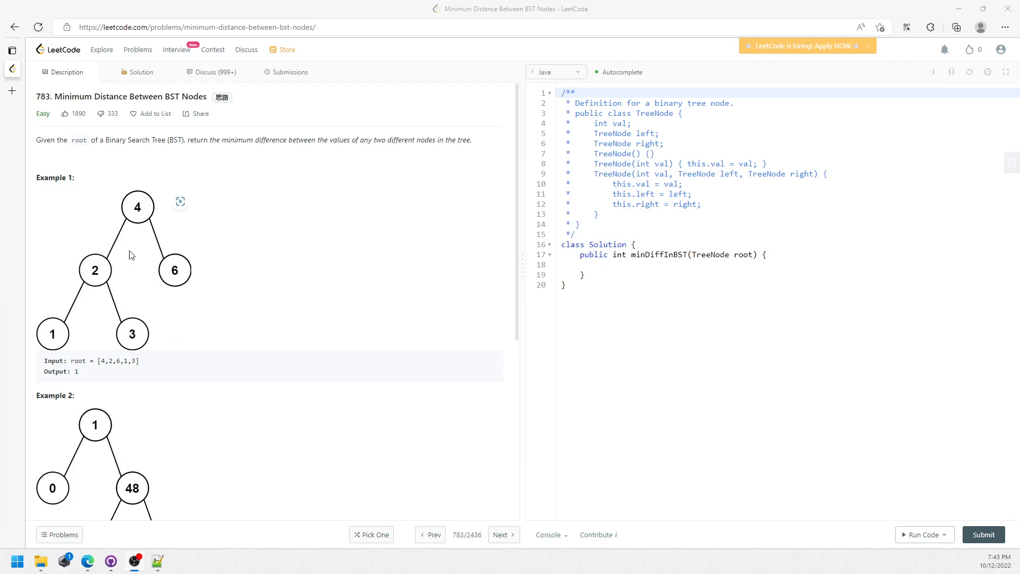
mouse_move(150, 251)
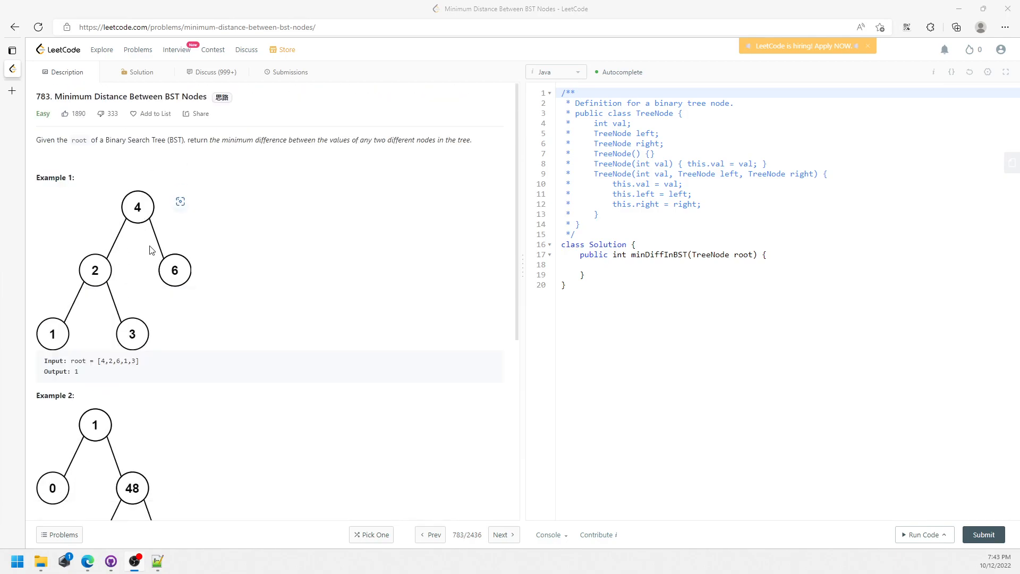
mouse_move(102, 294)
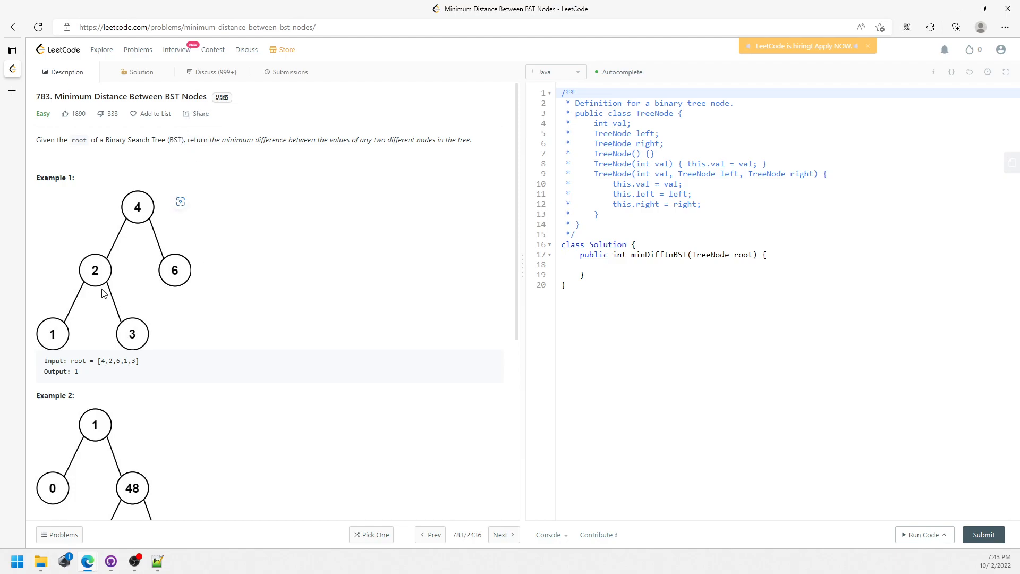
Step: Declare a public void inOrder(TreeNode node) helper below minDiffInBST
left_click(589, 274)
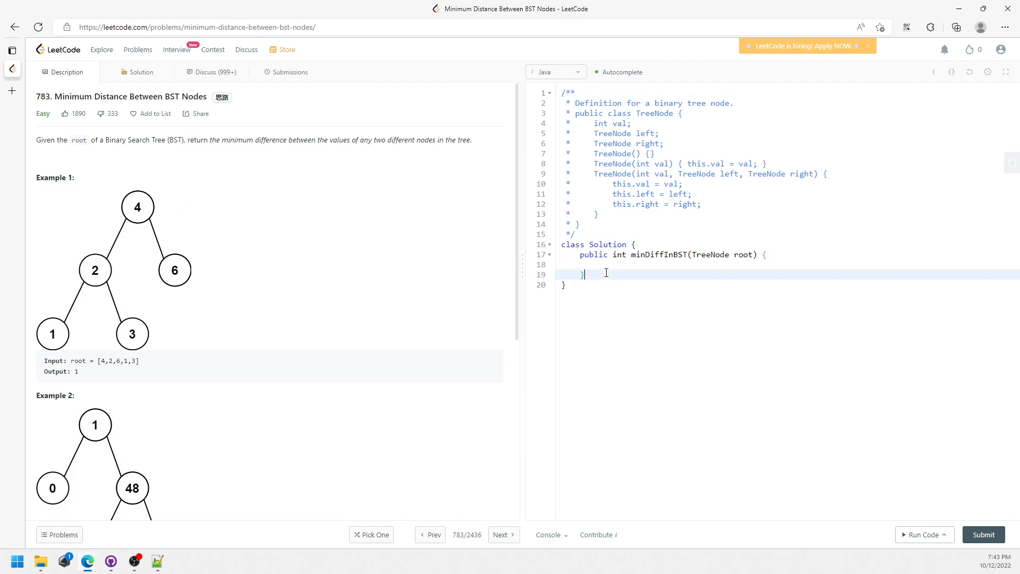
type("public v")
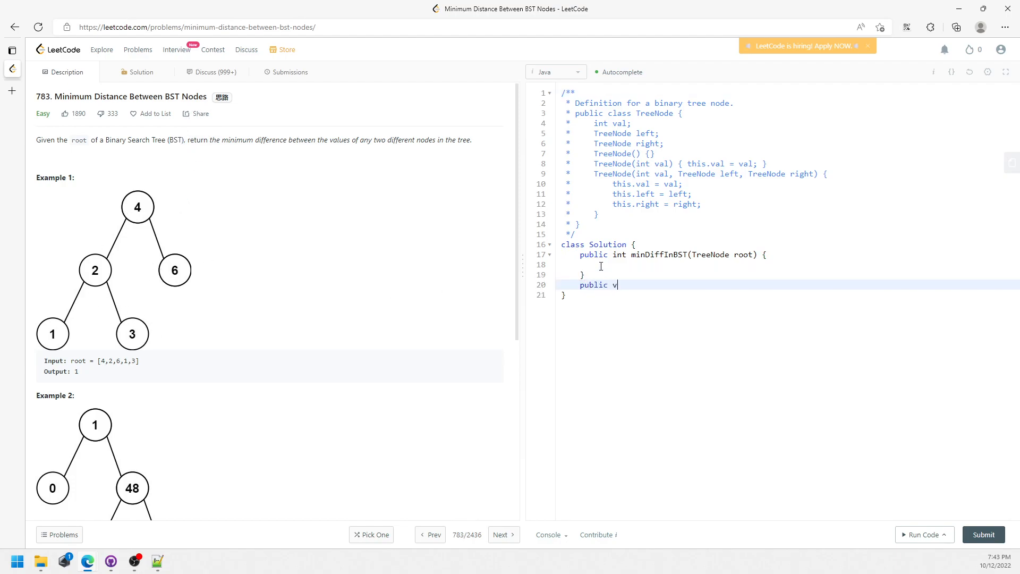
type("oid inOrder(")
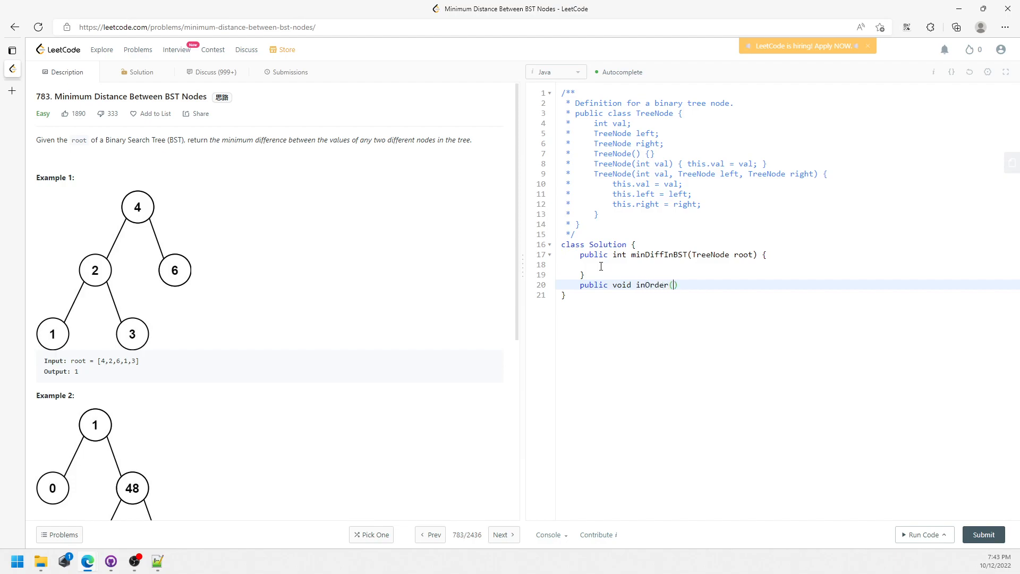
type("TreeNode node")
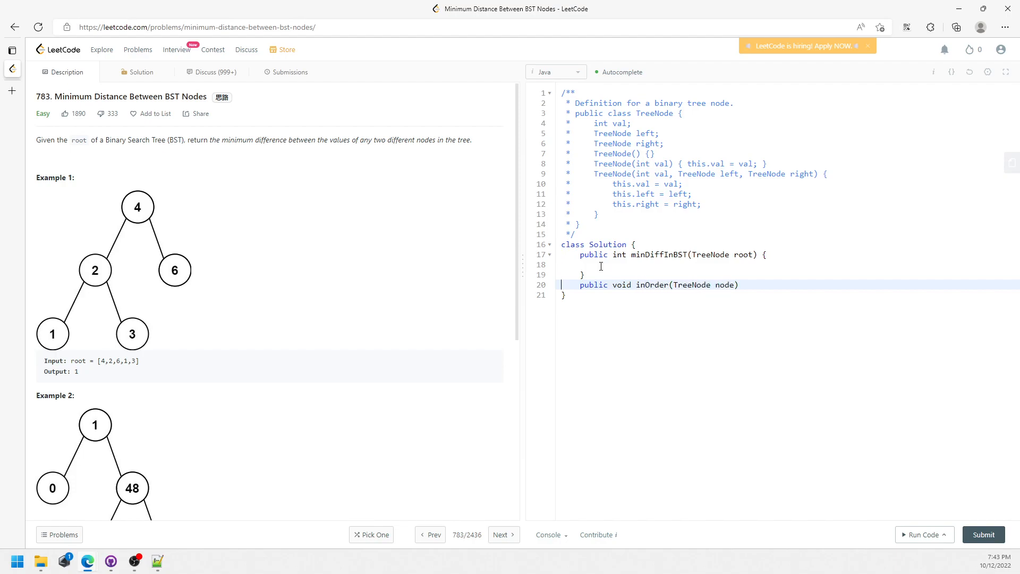
left_click(565, 295)
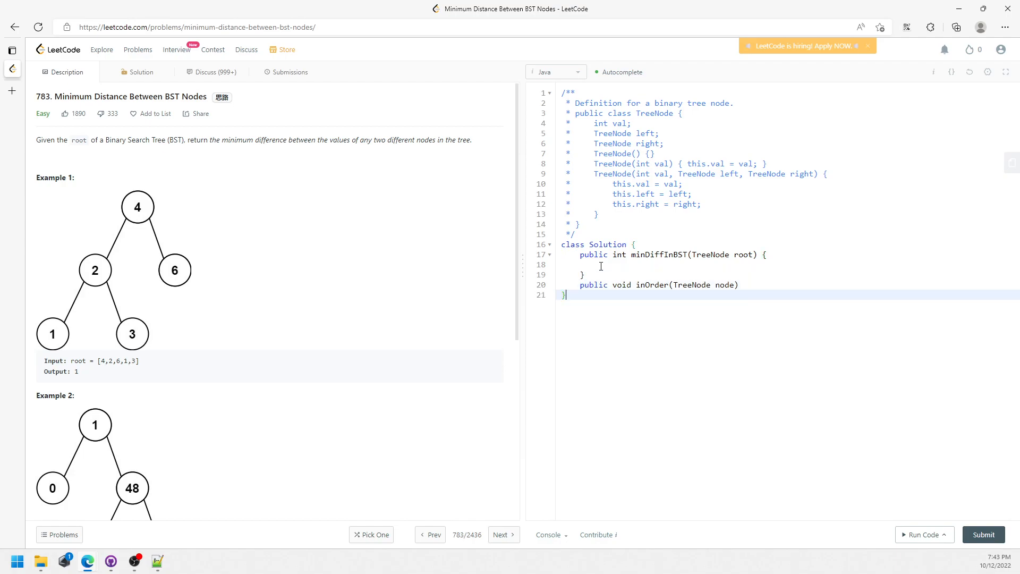
type("{")
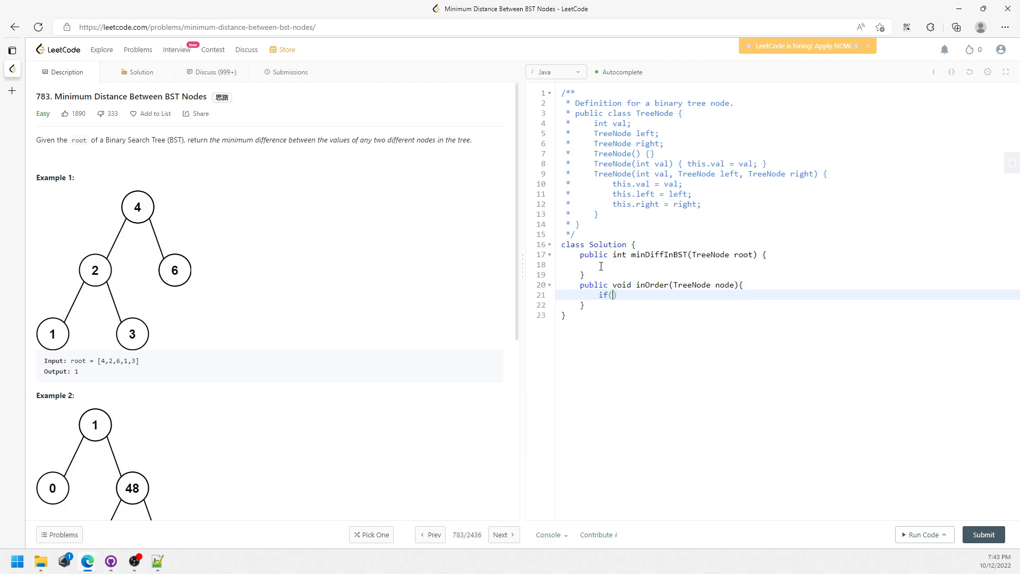
Step: Add a null-check return and recursive inOrder calls on node.left and node.right
type("node == null")
type("r")
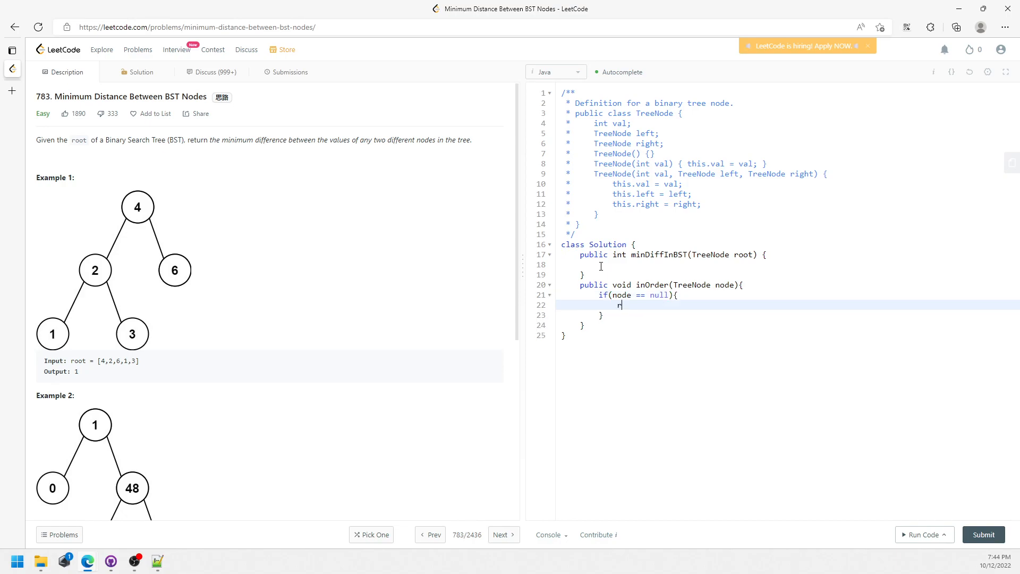
type("eturn;")
type("inOrd")
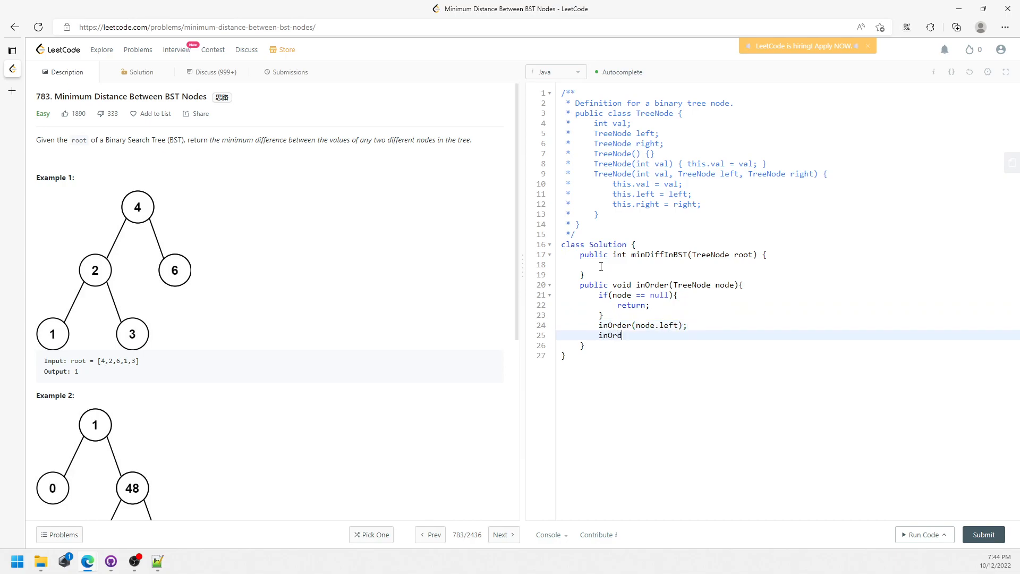
type("er(nopde.right);")
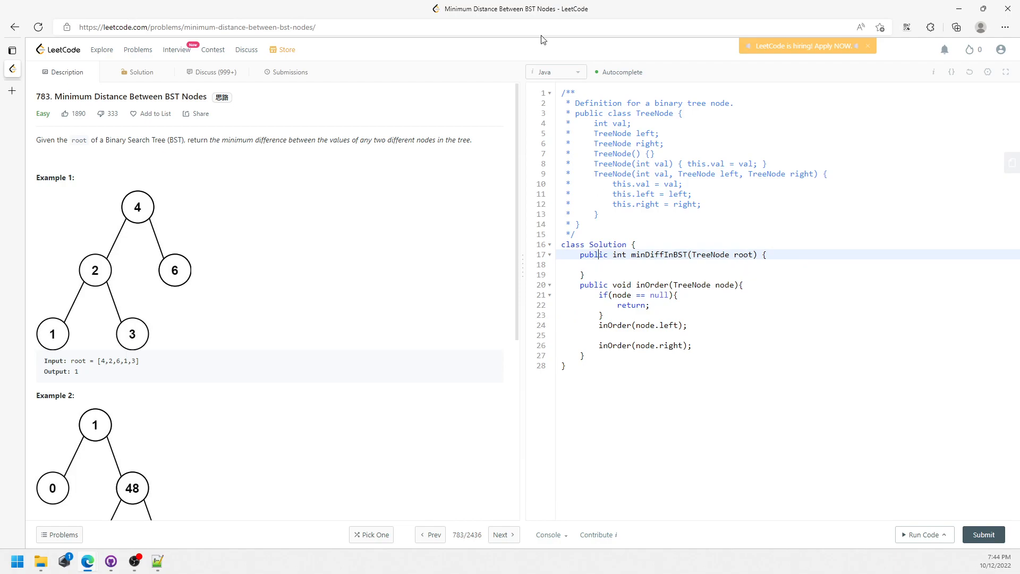
mouse_move(127, 235)
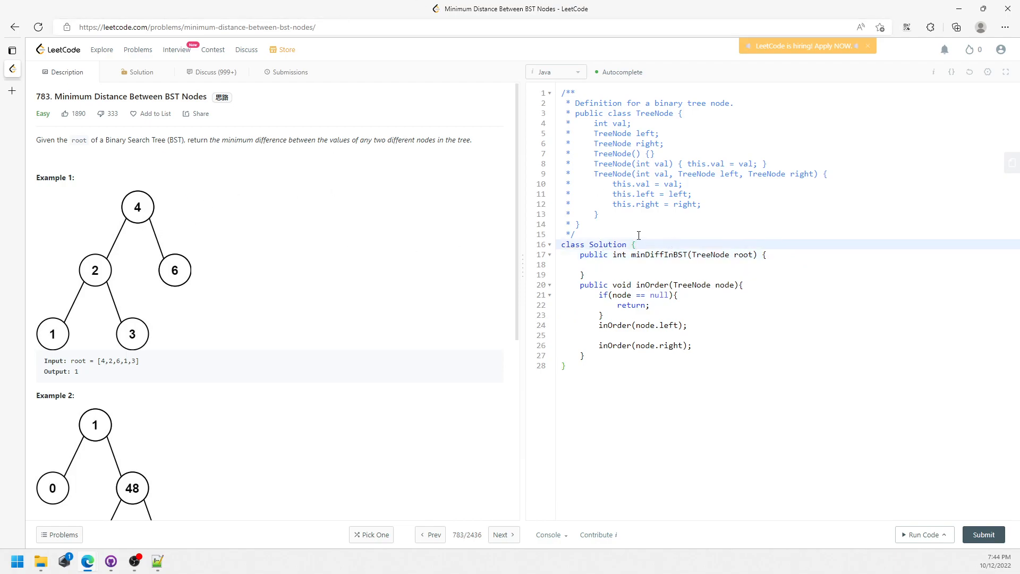
Step: Add TreeNode prev and int res fields to the Solution class
type("TreeNode p")
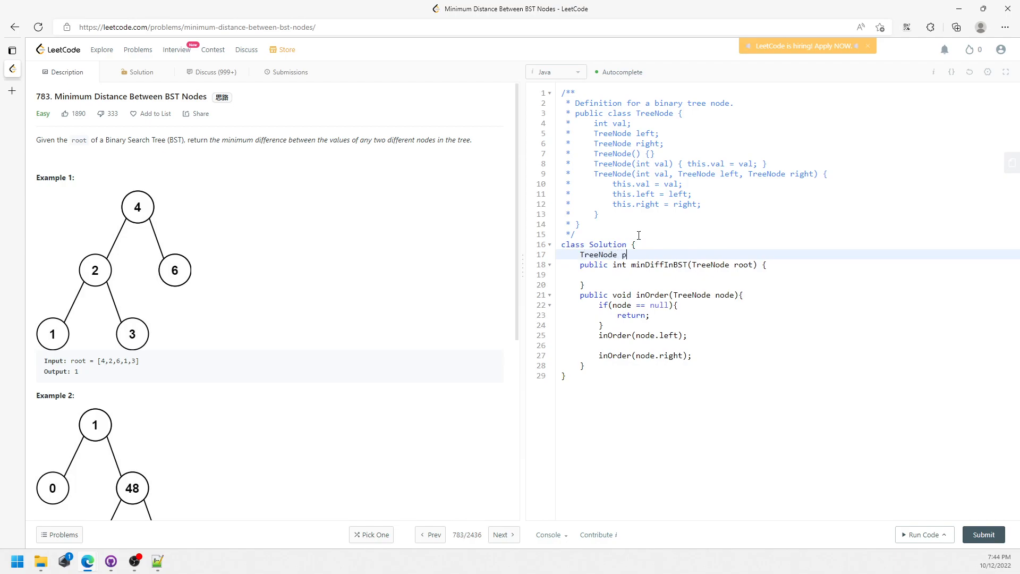
type("rev;")
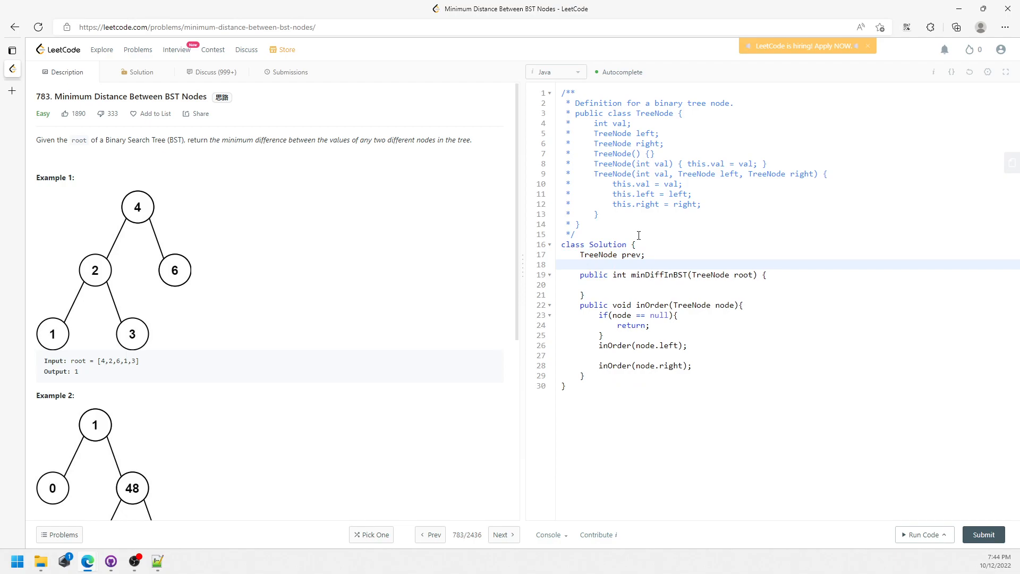
type("int")
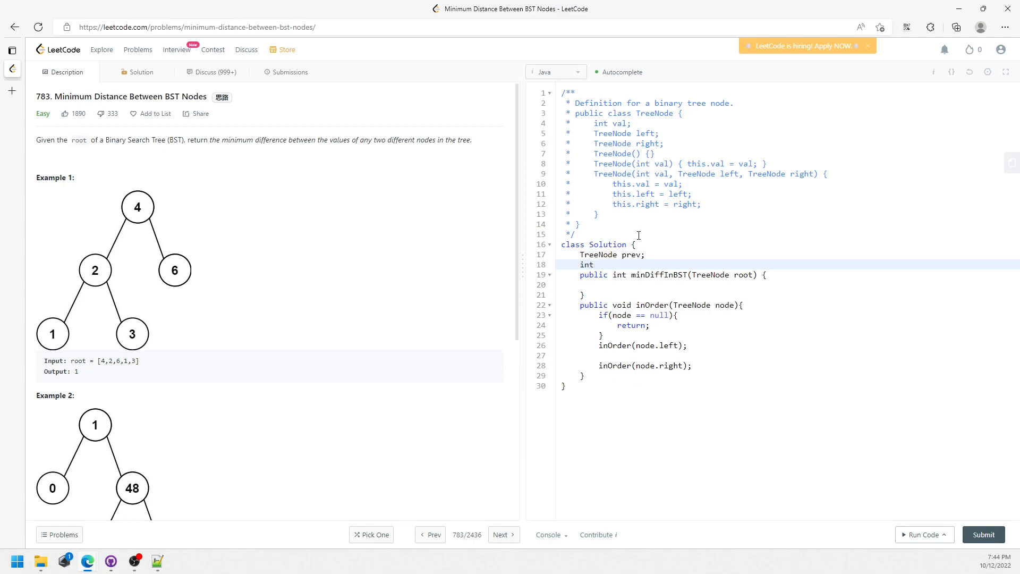
type("res;")
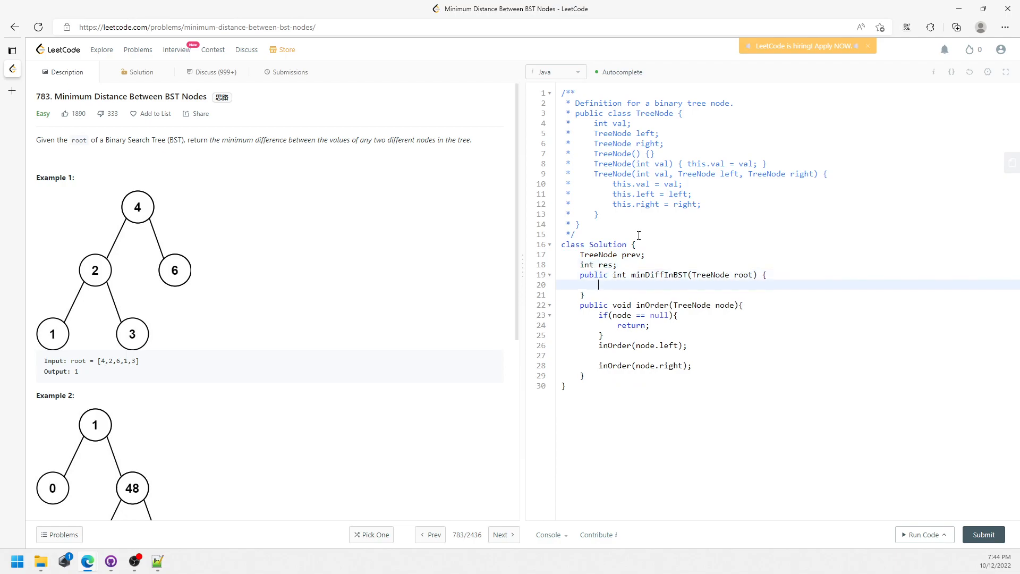
Step: Fill minDiffInBST: prev = null, res = Integer.MAX_VALUE, inOrder(root), return res
type("prev =")
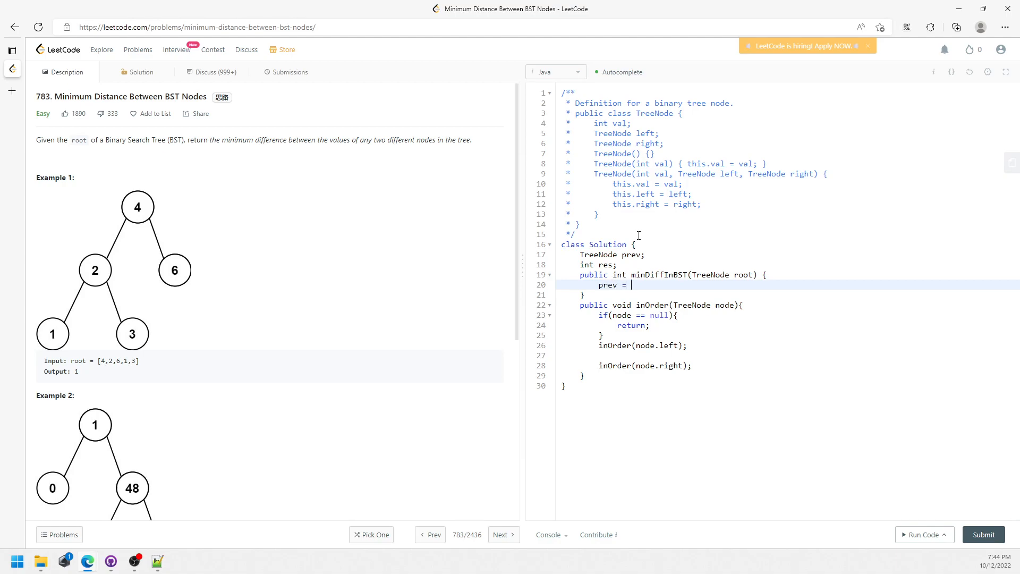
type("null;")
type("res = Integer.MAX_VALUE;")
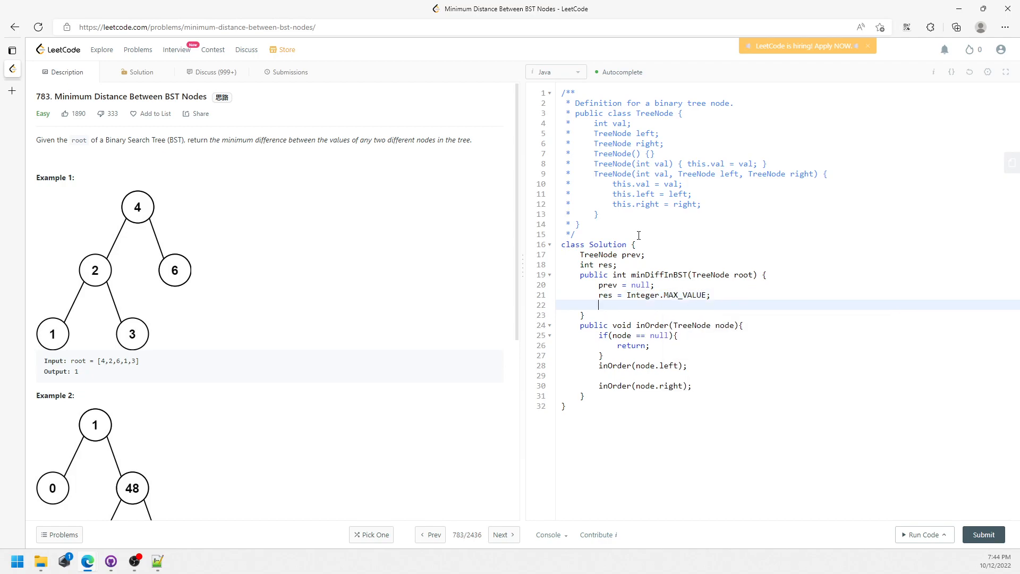
type("inOrder(root);")
type("ret")
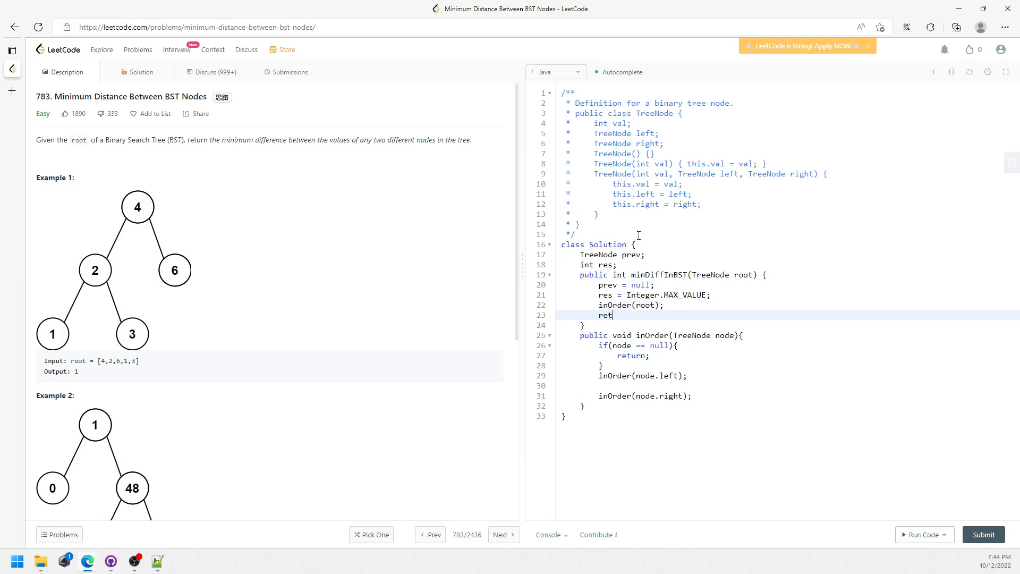
type("urn res;")
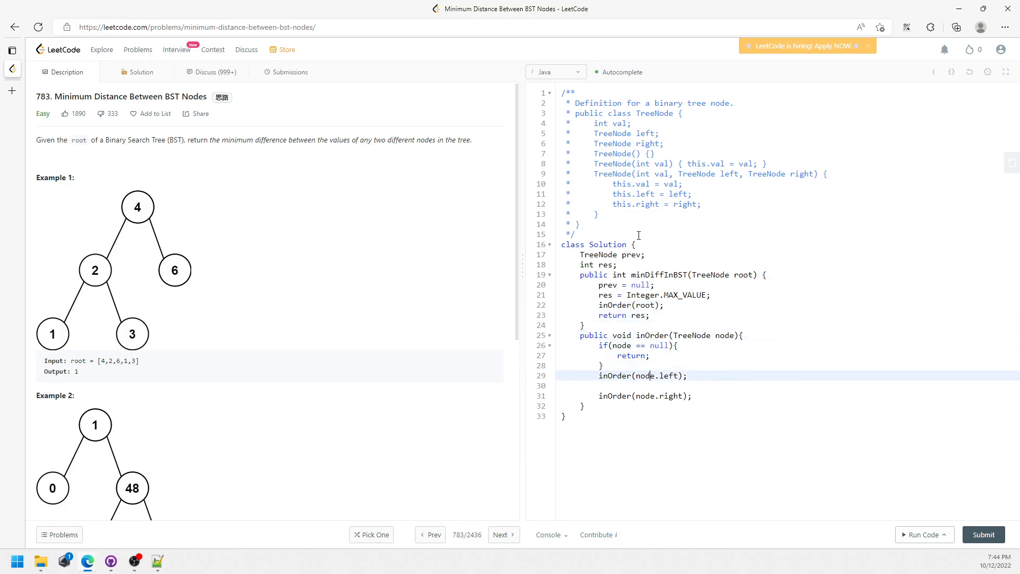
Step: Between recursive calls, add if(prev != null) res = Math.min(res, node.val - prev.val)
key("Enter")
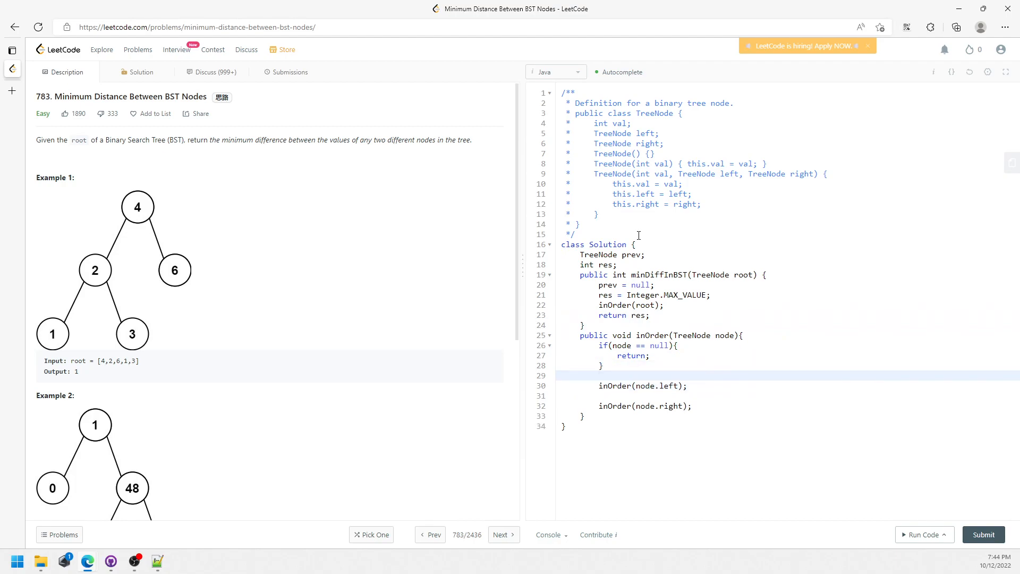
key("Backspace")
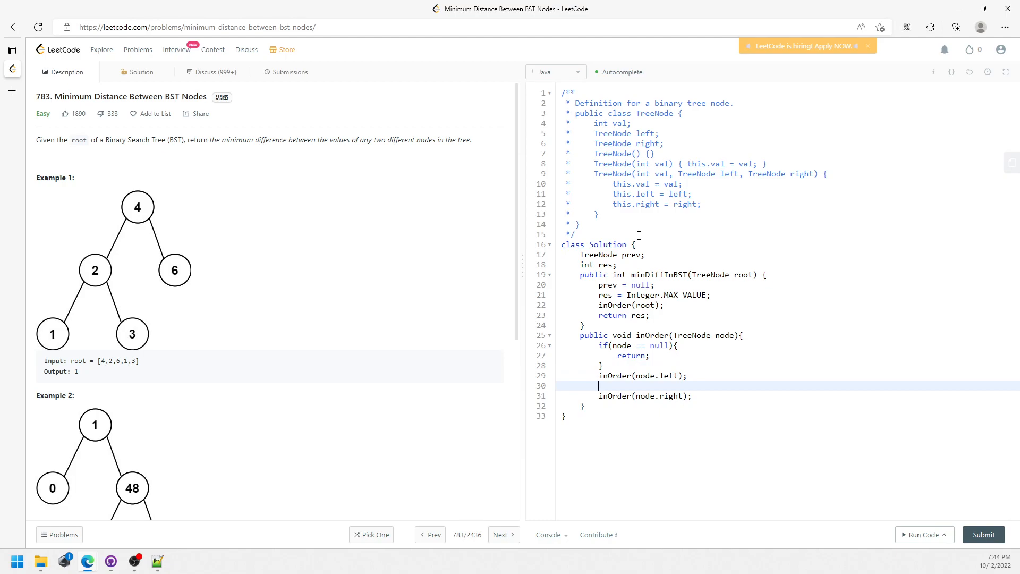
type("if(")
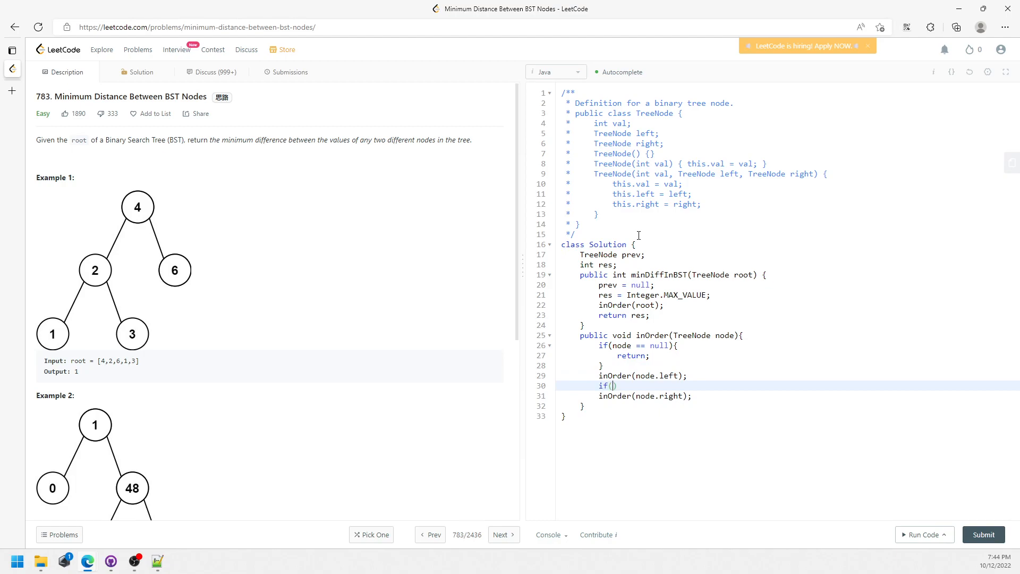
type("prev != null")
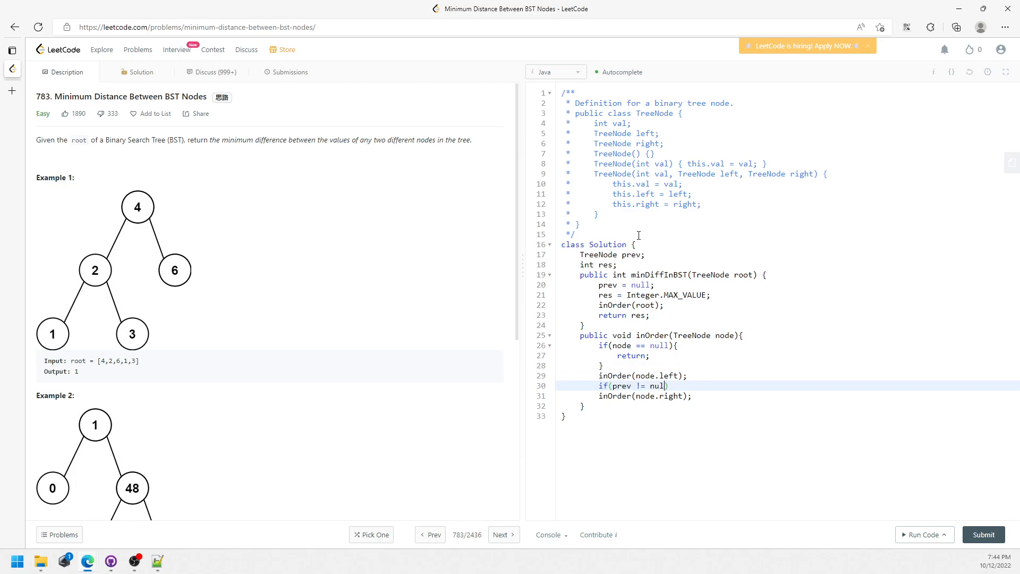
type("{")
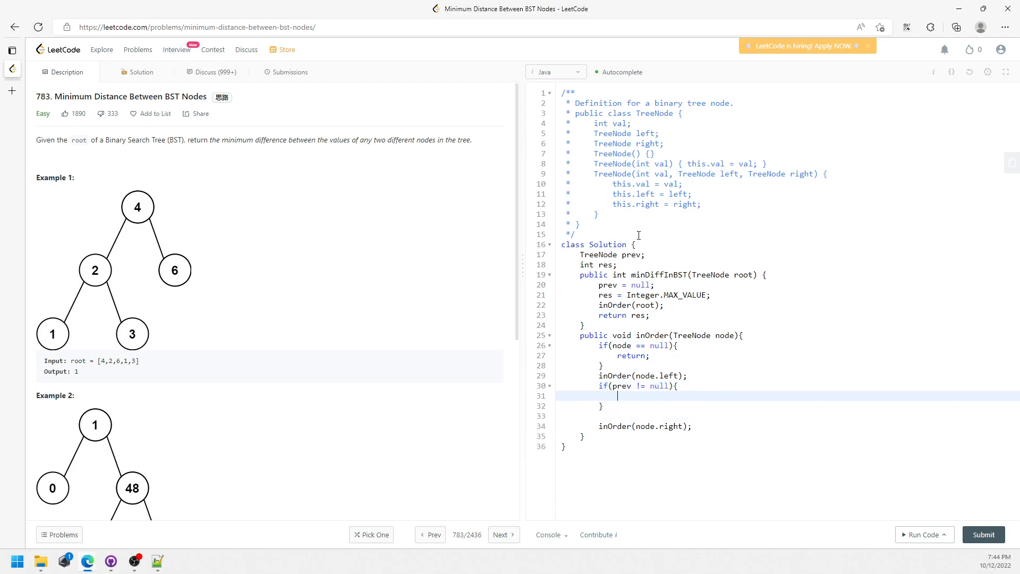
type("res = Math.min(")
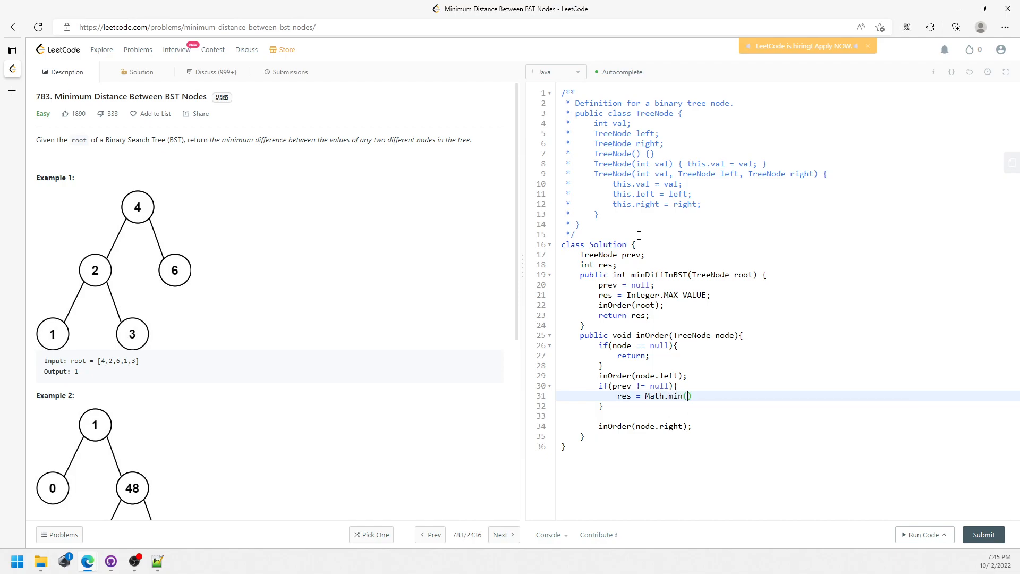
type("res, node.")
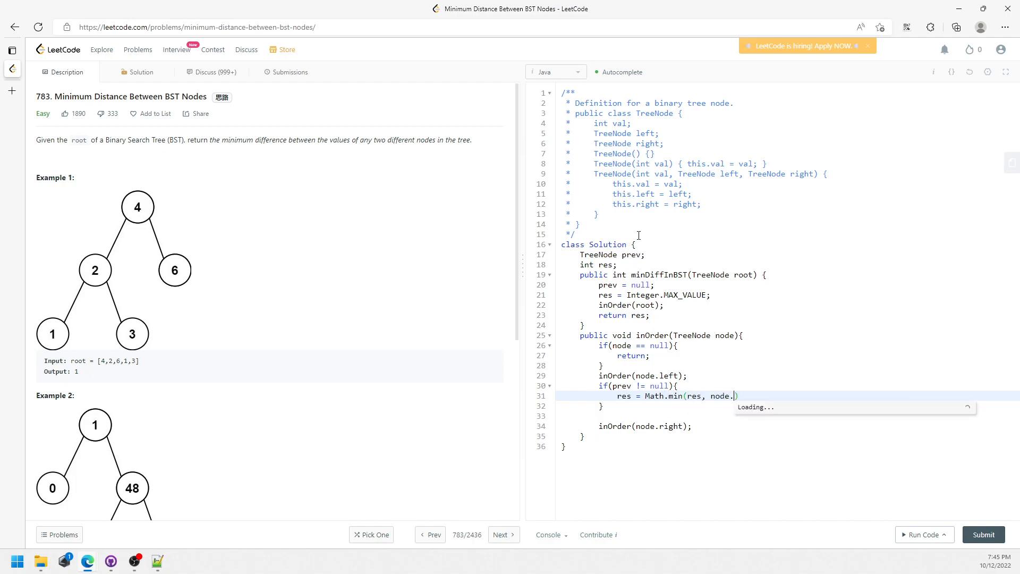
type("val - prev.val")
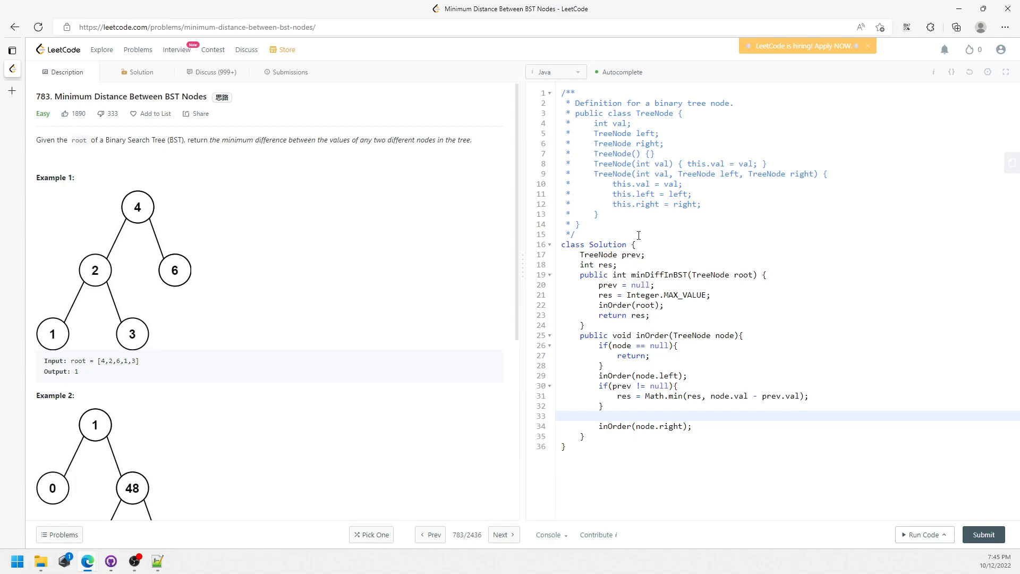
mouse_move(53, 334)
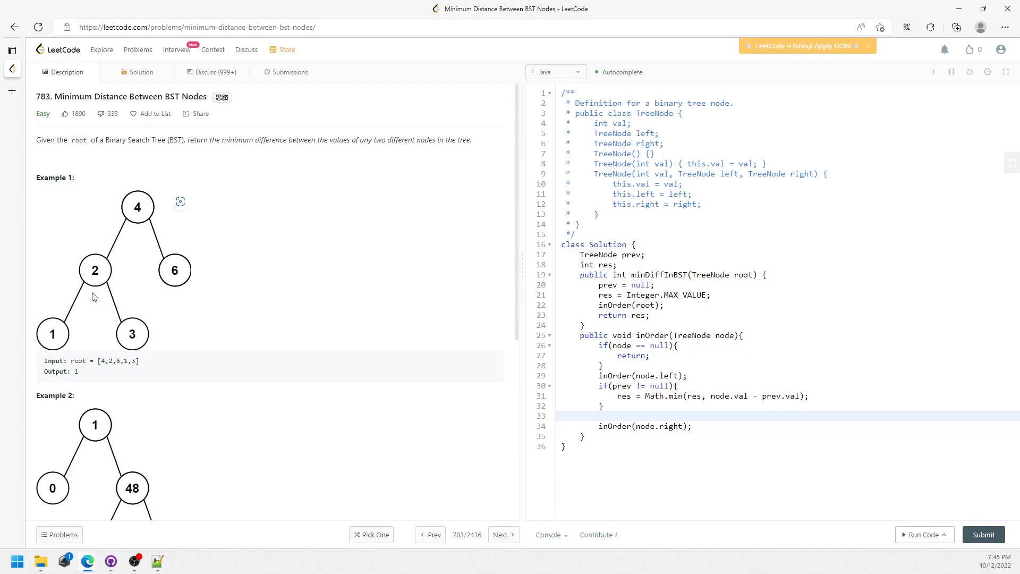
mouse_move(58, 341)
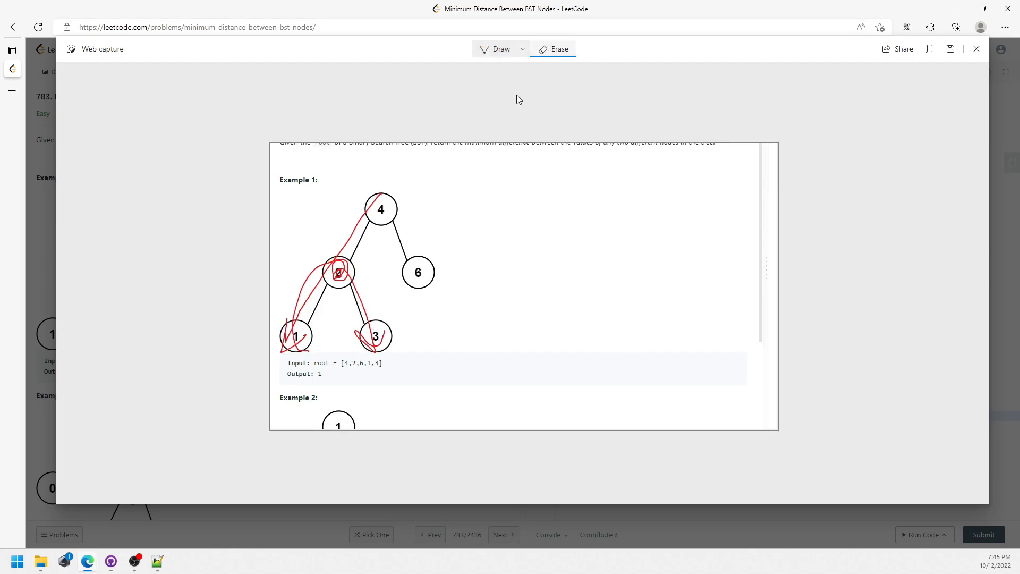
left_click(552, 49)
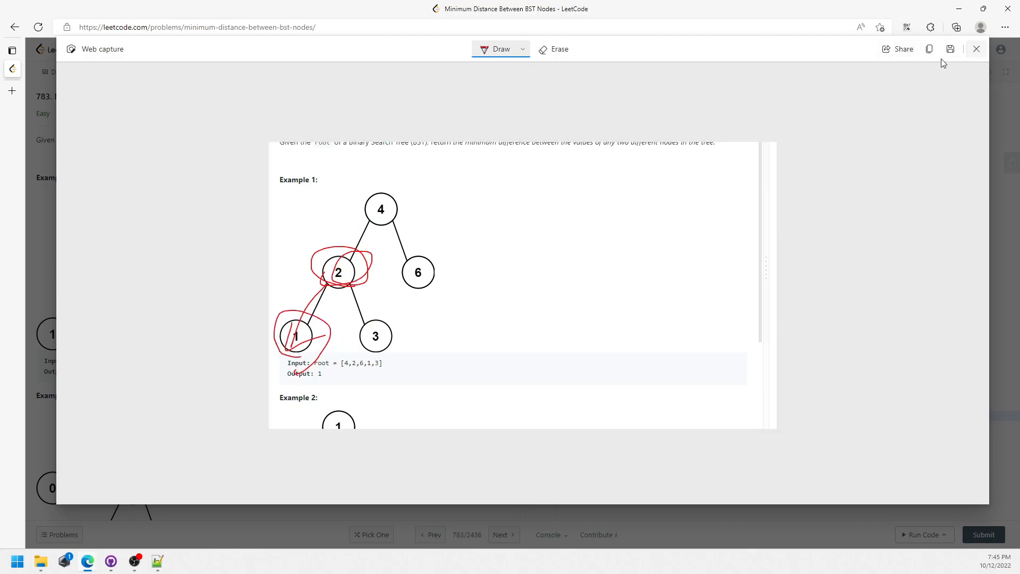
left_click(976, 49)
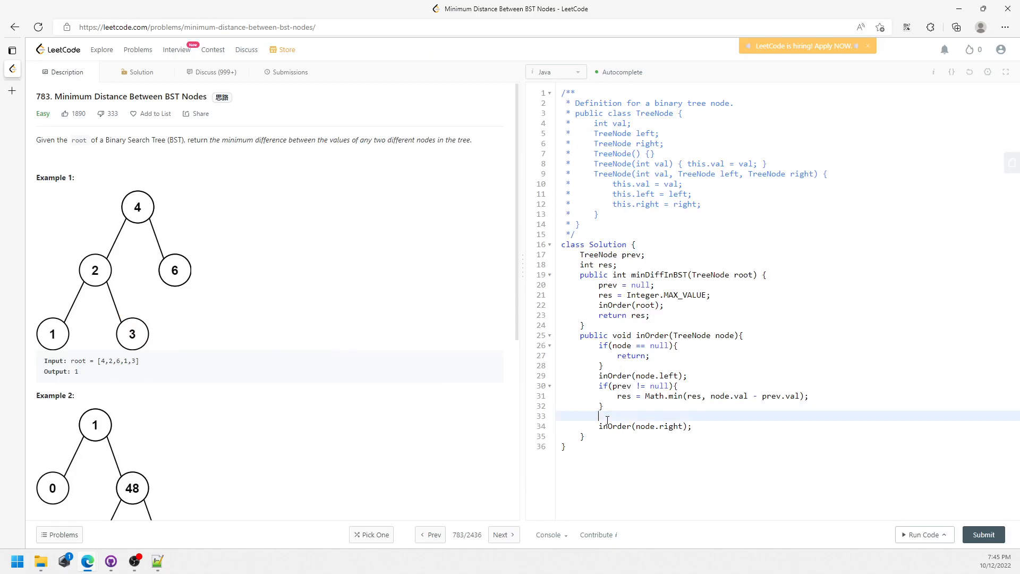
Step: Add prev = node; before the recursive call on node.right
type("prev = node;")
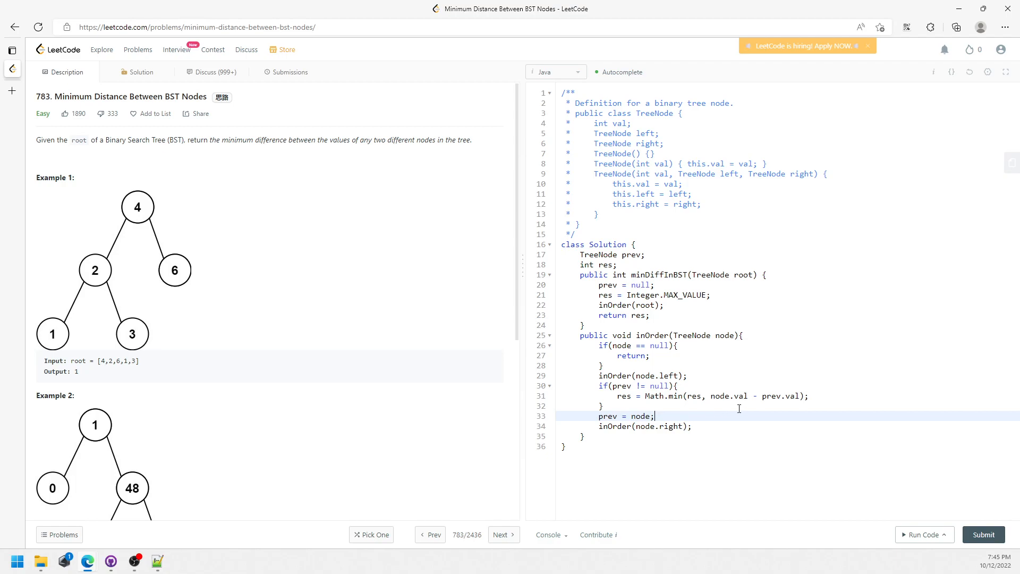
mouse_move(657, 385)
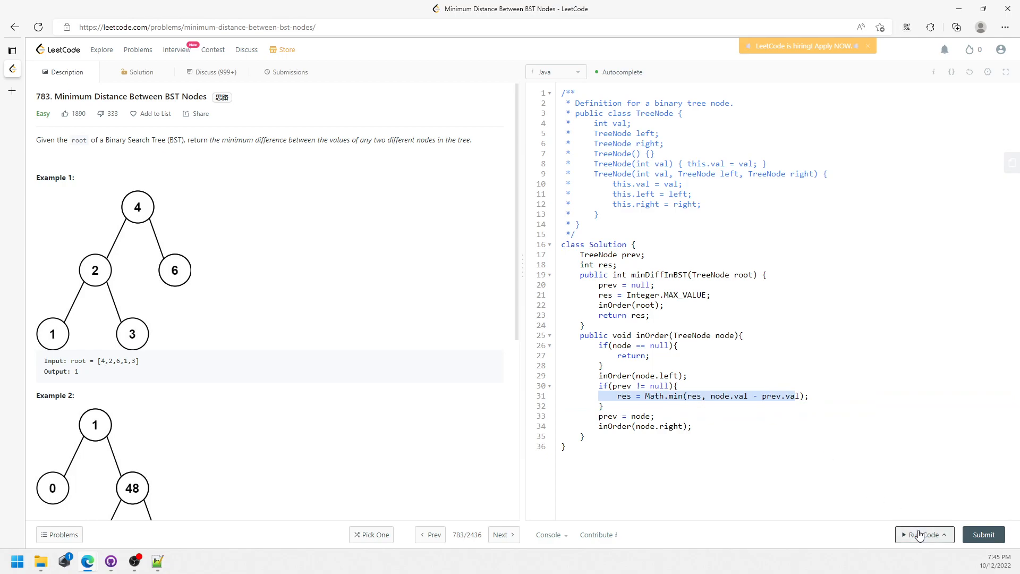
Step: Run and submit the solution (Accepted, 0 ms), then return to the Description
left_click(920, 535)
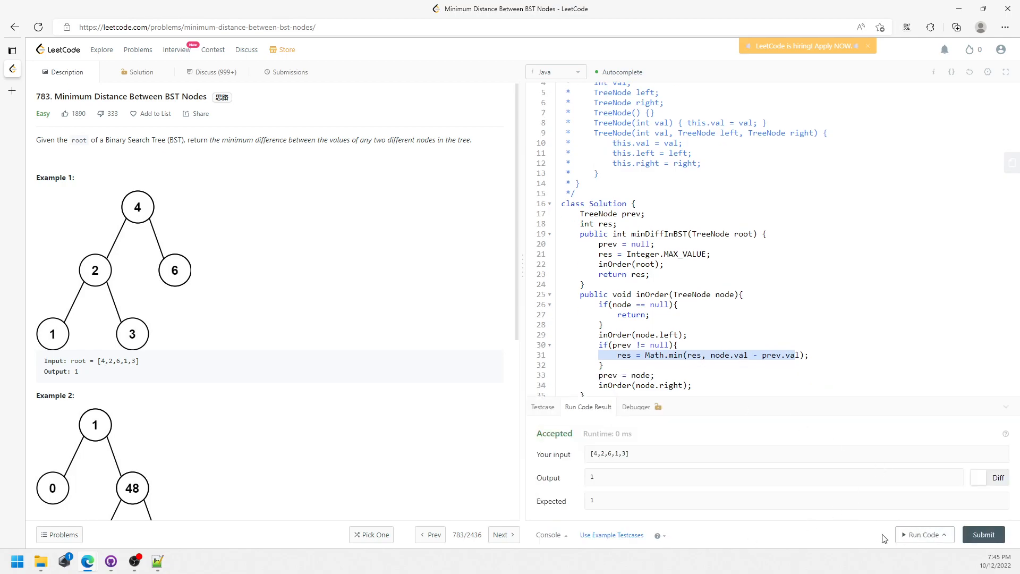
left_click(984, 535)
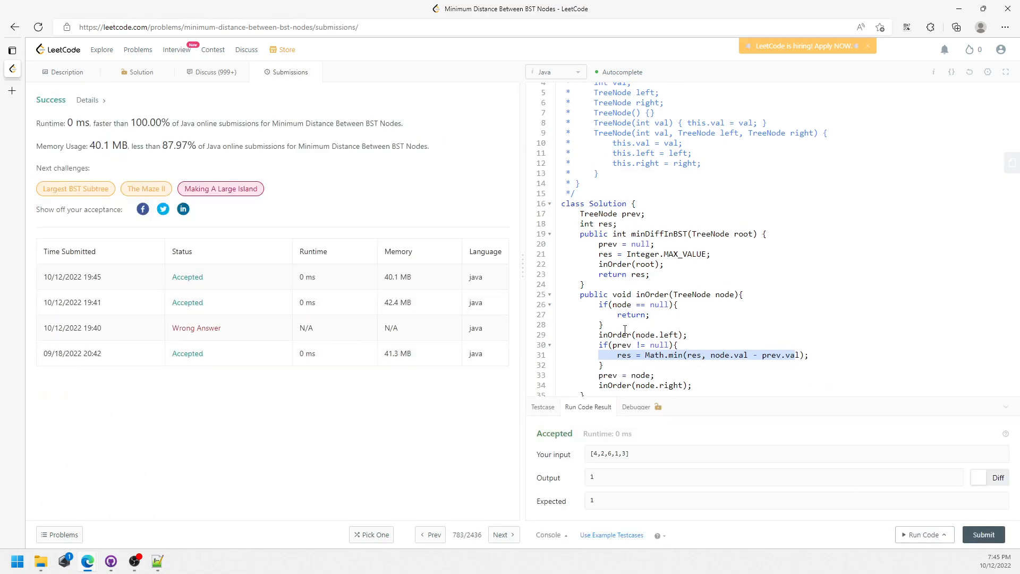
left_click(67, 71)
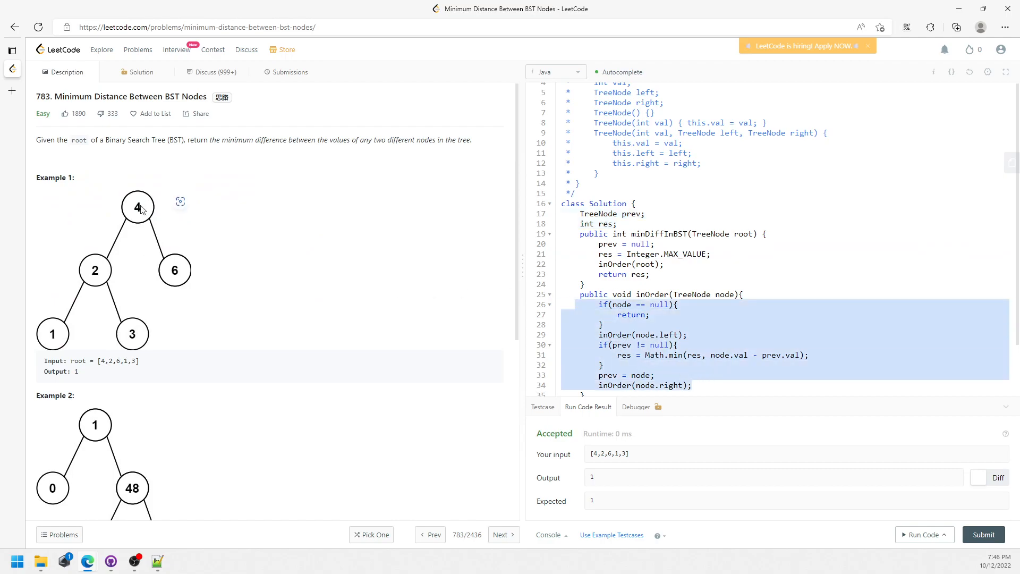
mouse_move(114, 323)
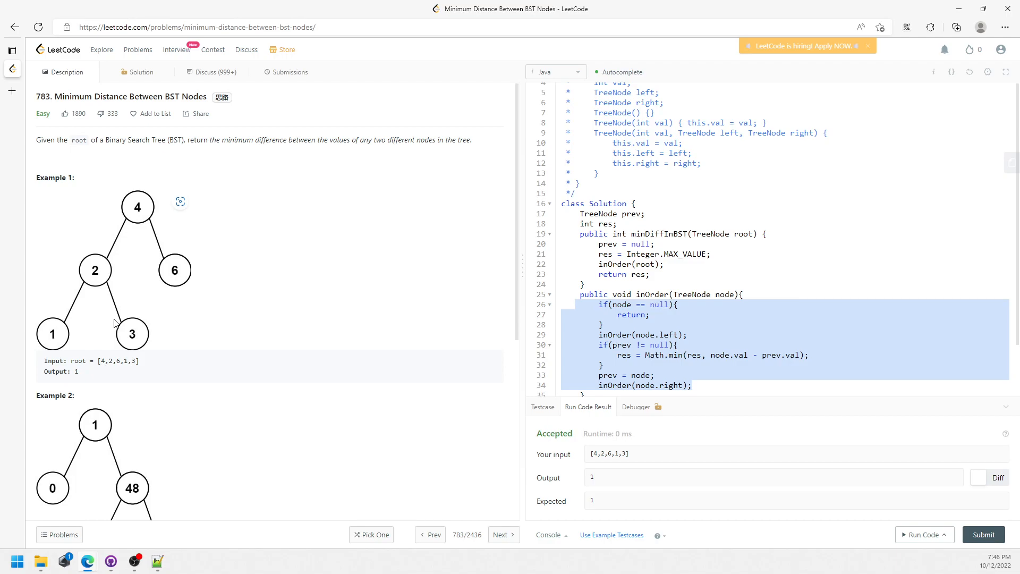
mouse_move(162, 311)
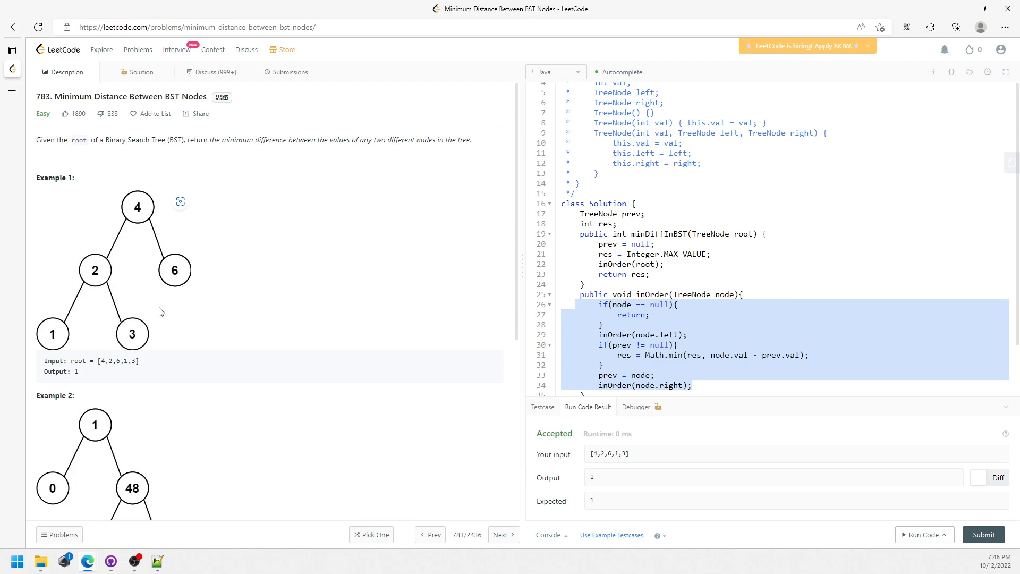
mouse_move(180, 321)
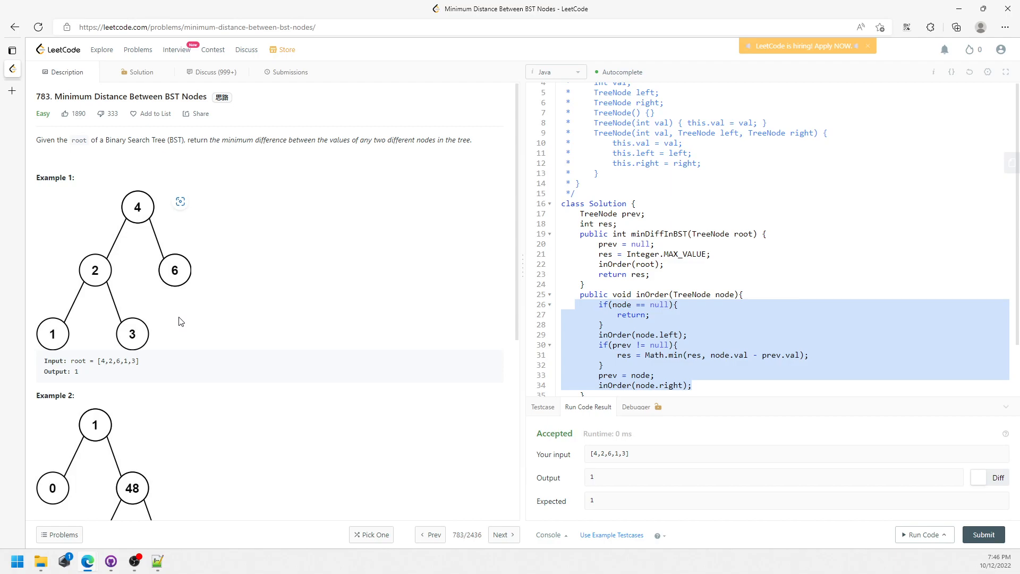
mouse_move(216, 335)
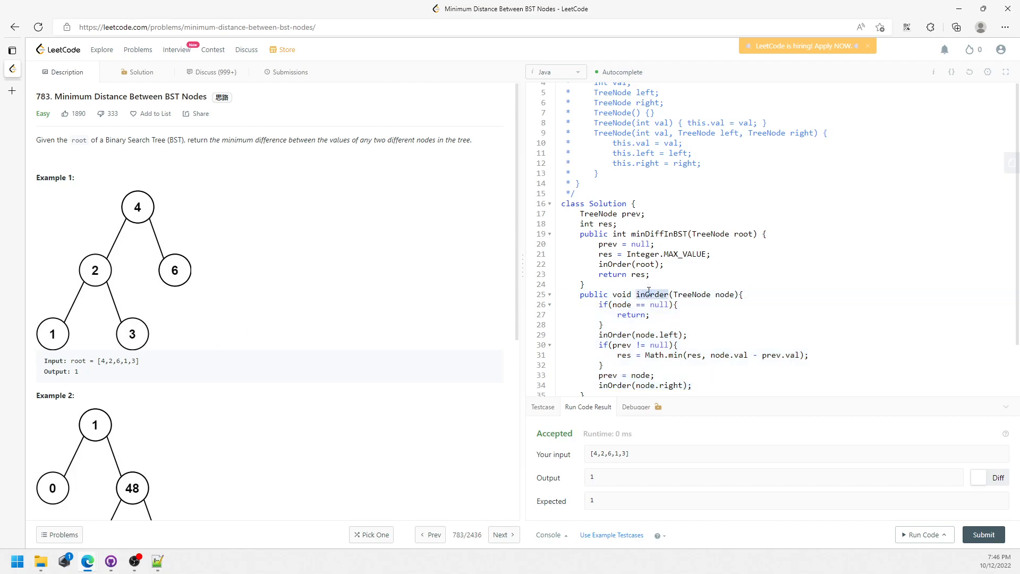
double_click(652, 294)
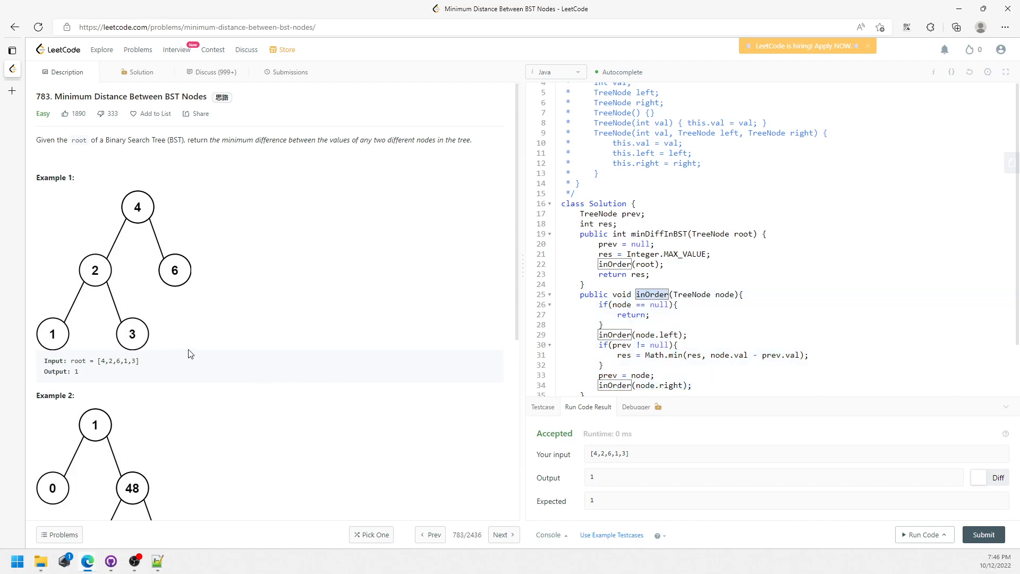